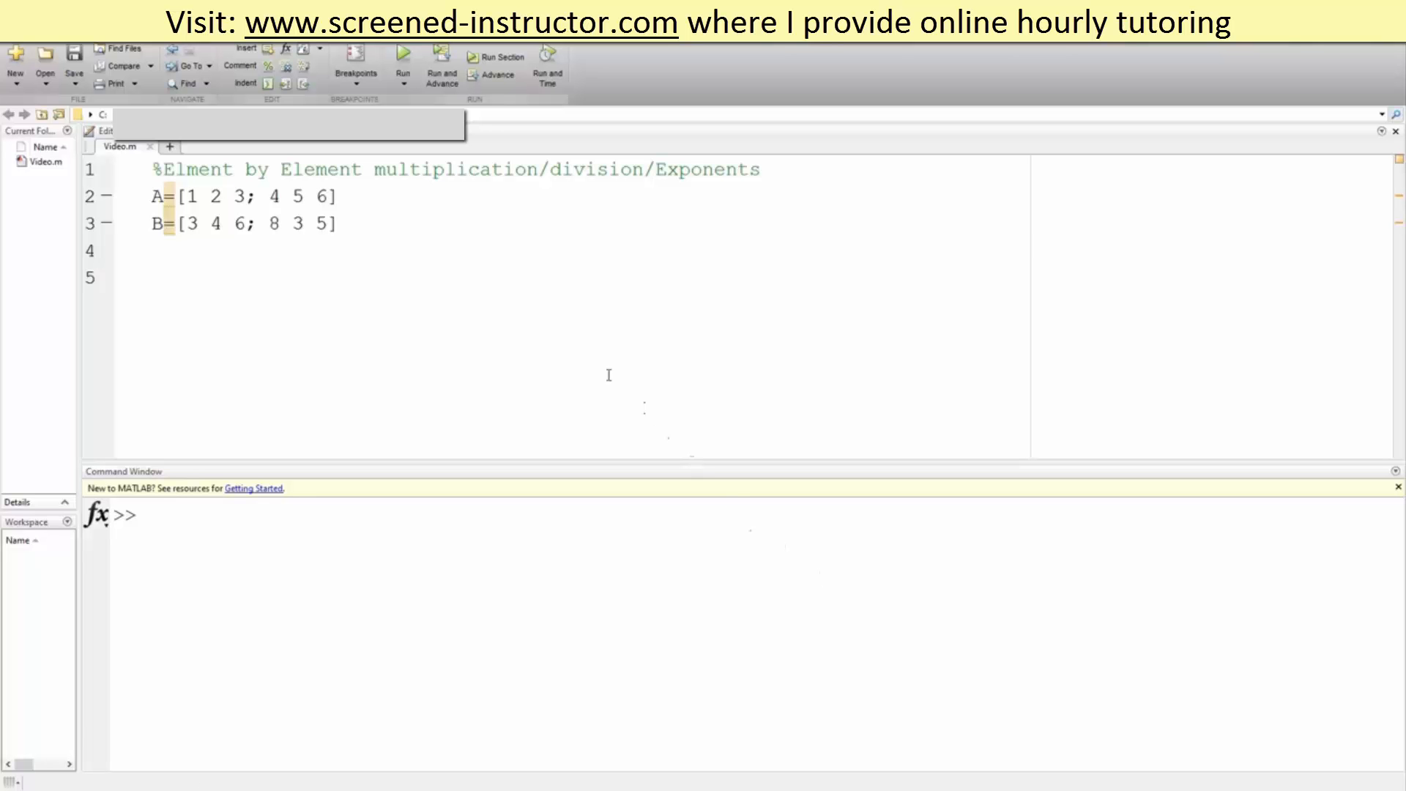
mouse_move(377, 196)
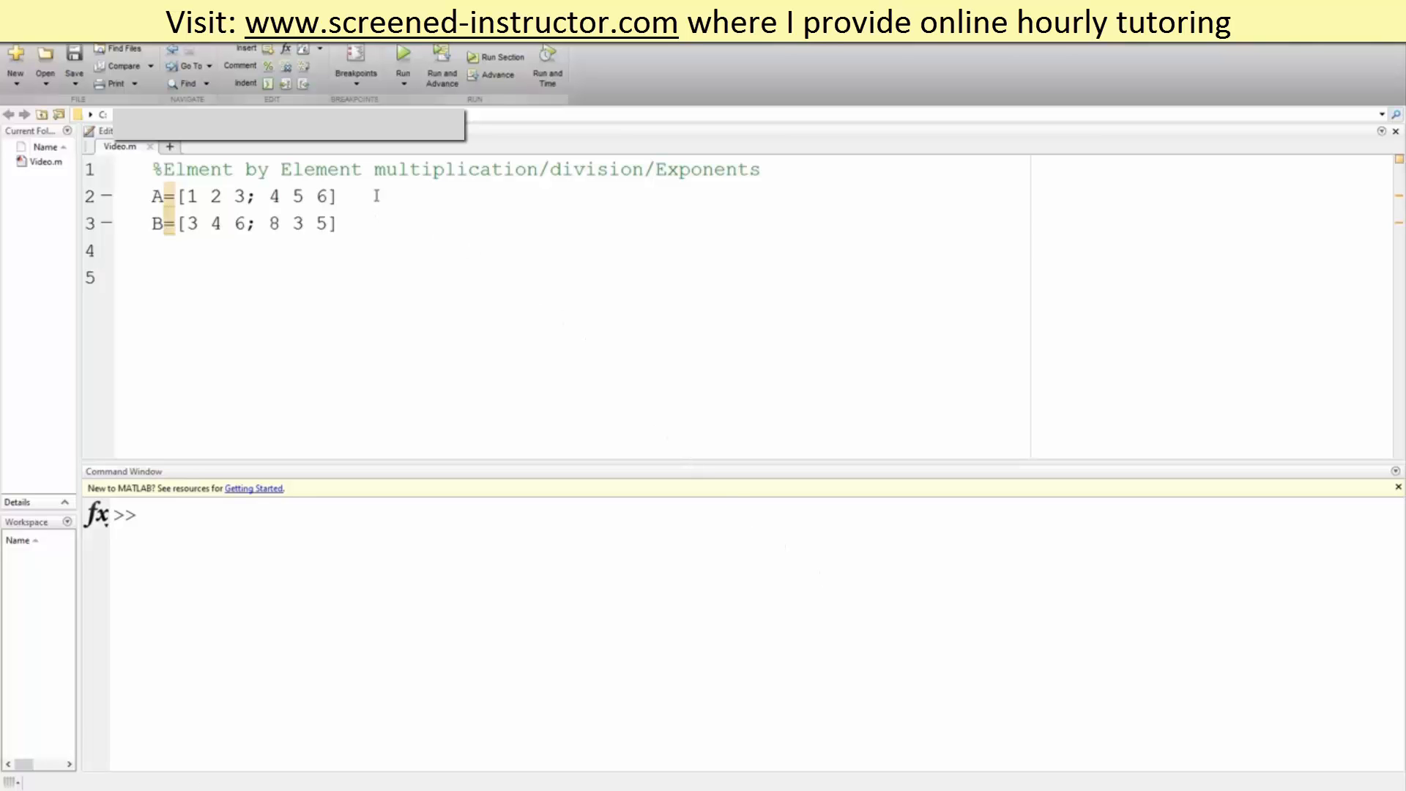
mouse_move(643, 202)
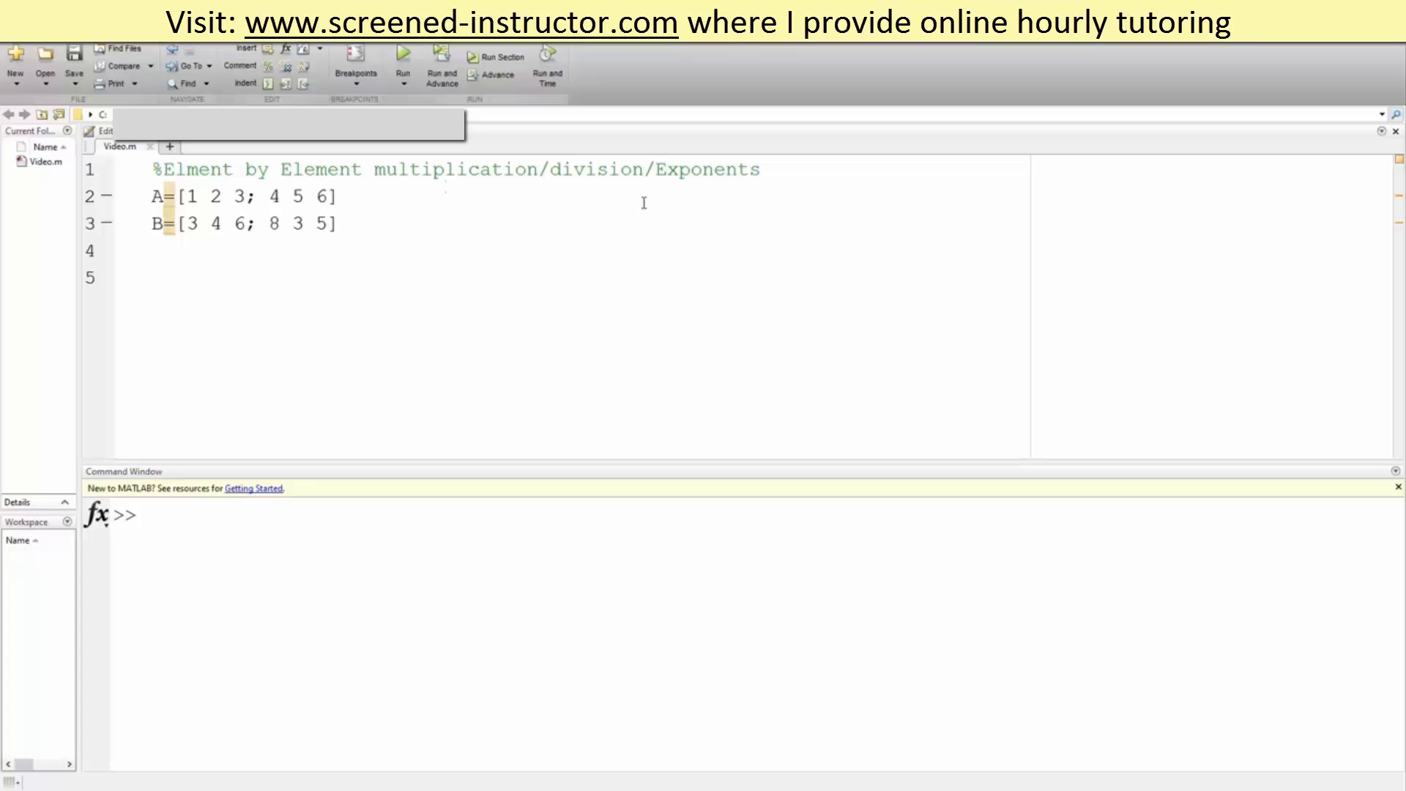
mouse_move(348, 162)
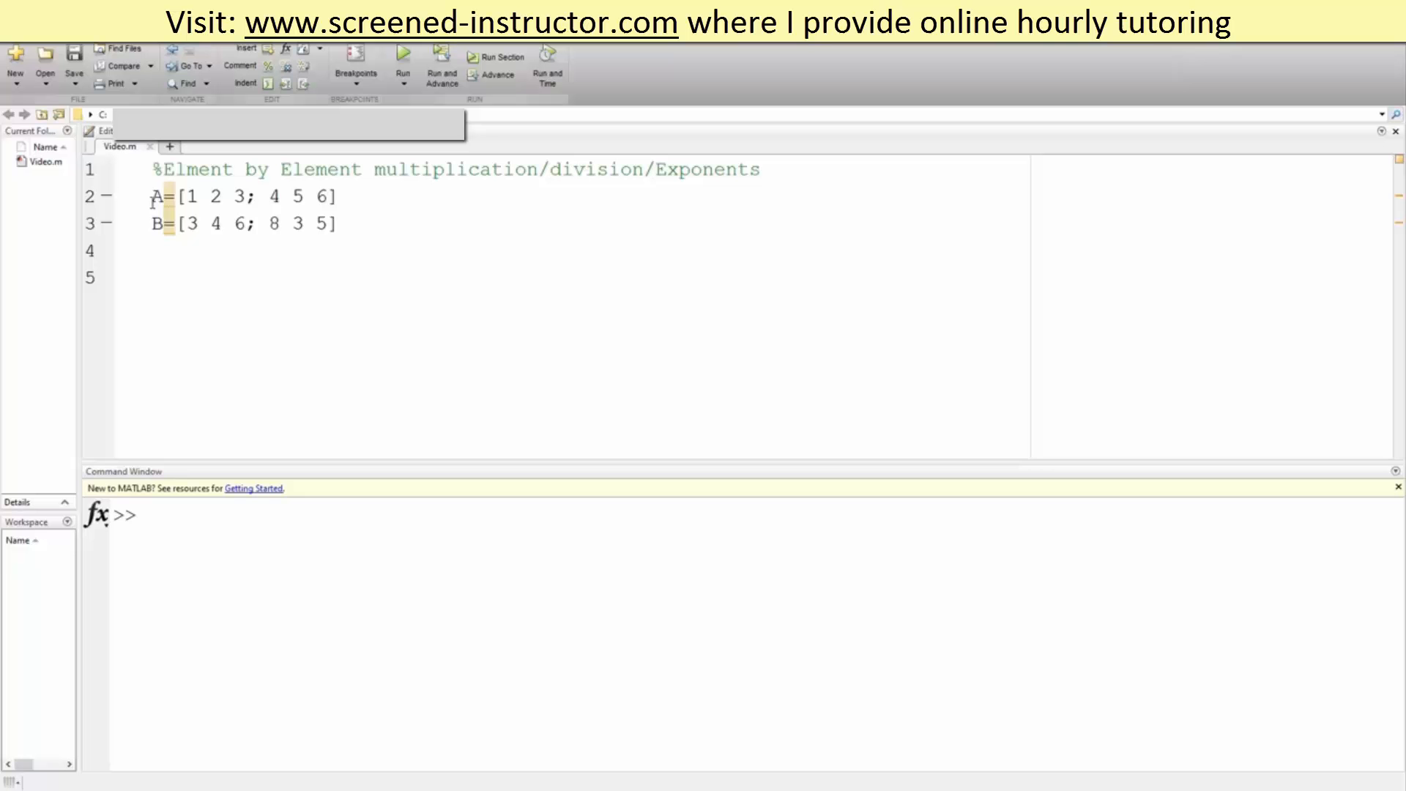
Run Video.m so matrices A and B print in the Command Window.
left_click(404, 58)
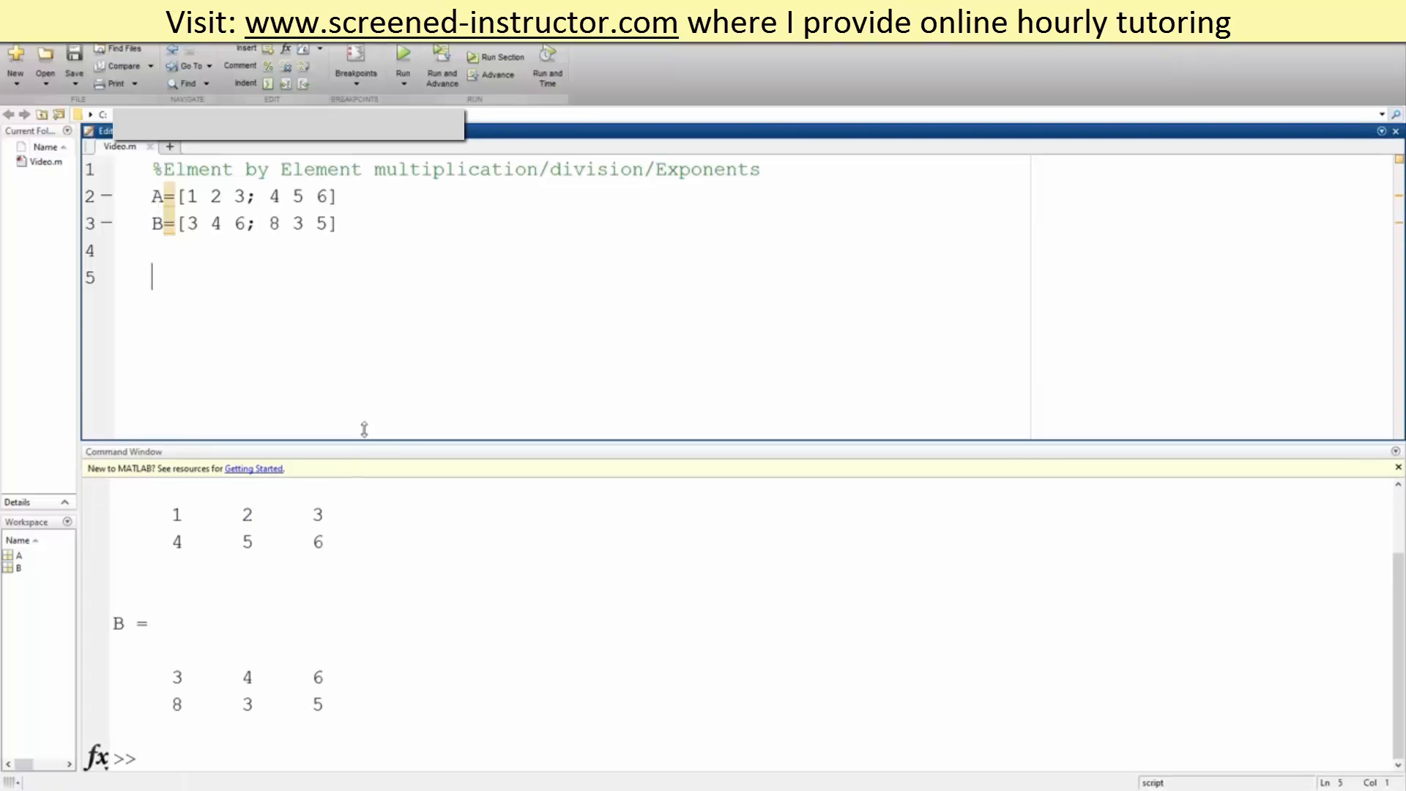
left_click(404, 56)
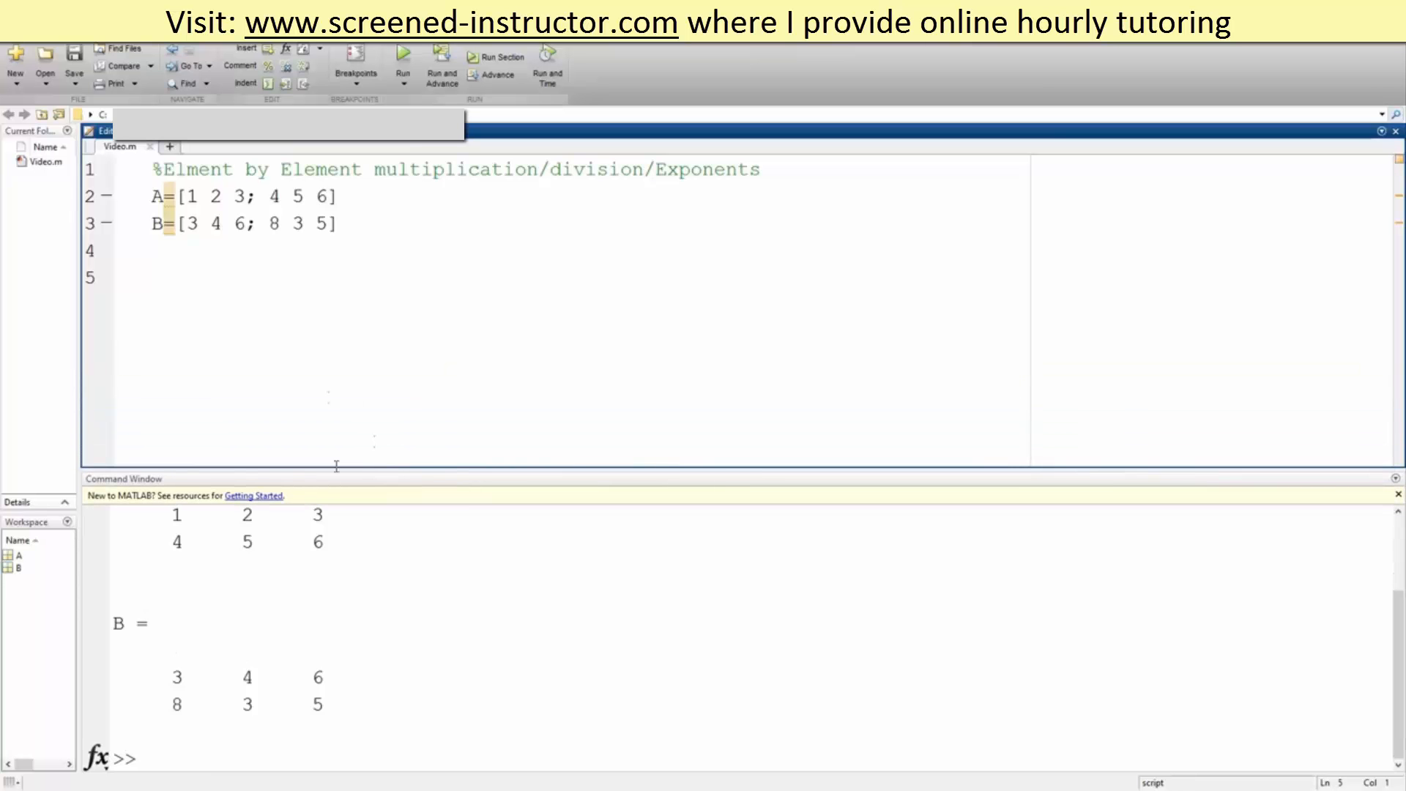
left_click(403, 56)
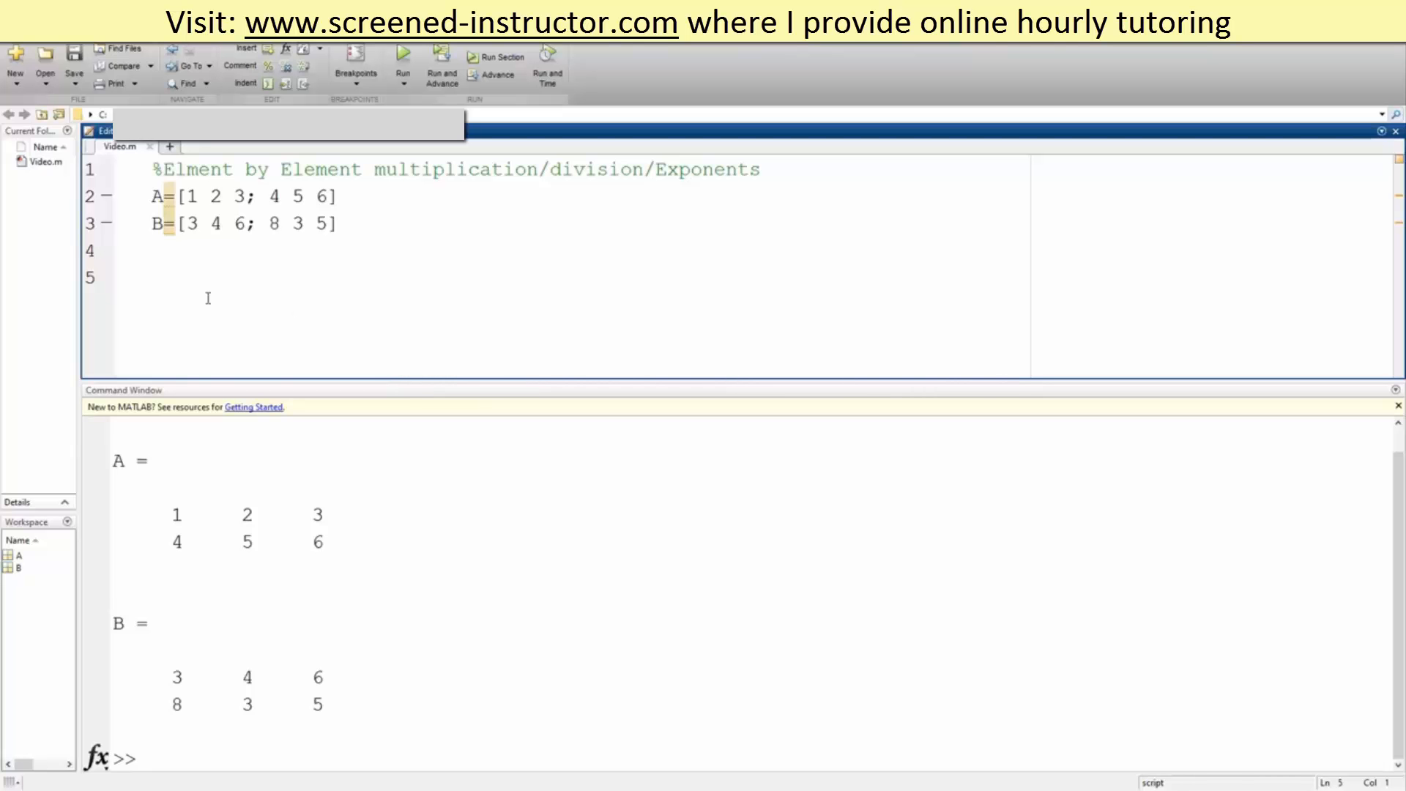
Add ANS= A .* B on line 5 and run to show the products [3 8 18; 32 15 30].
type("ANS=")
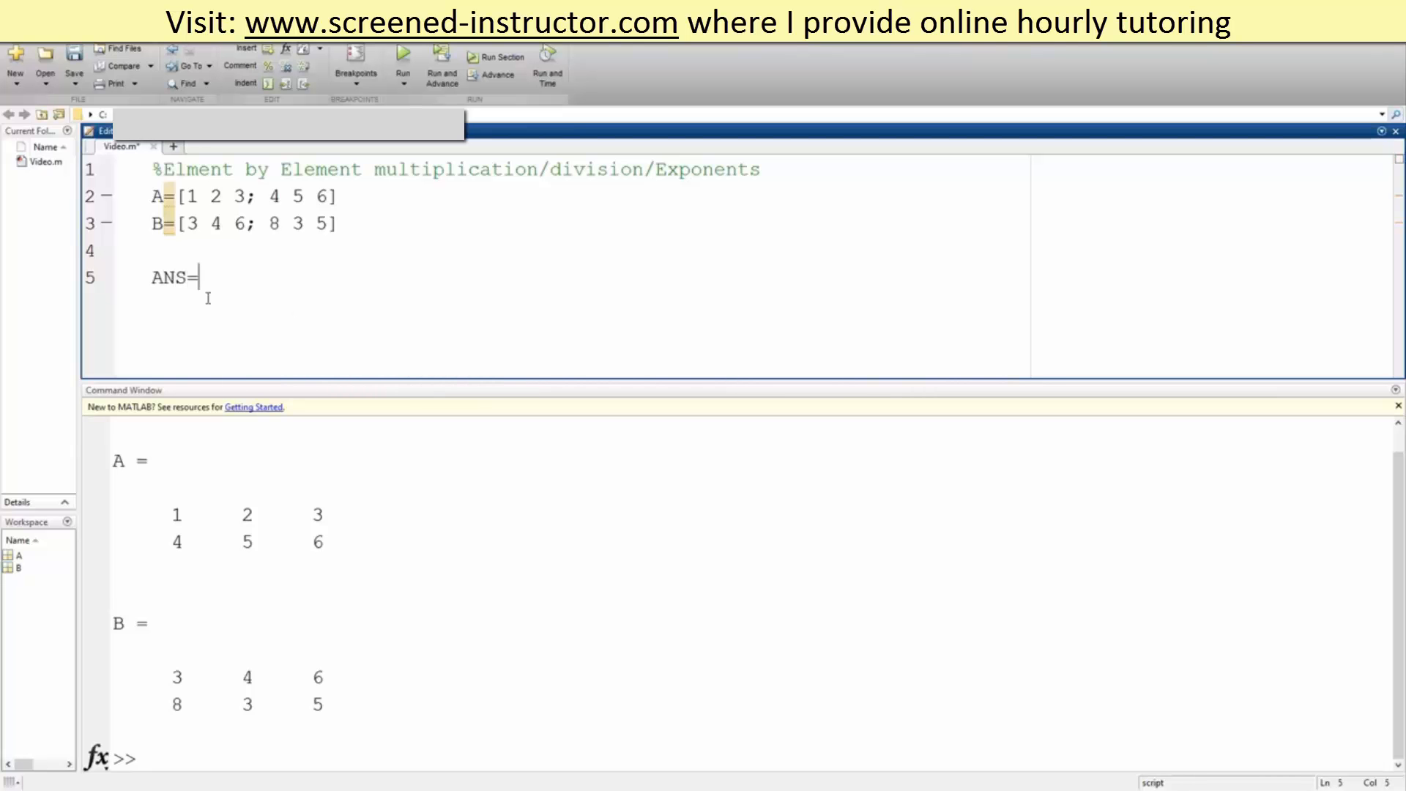
type("A")
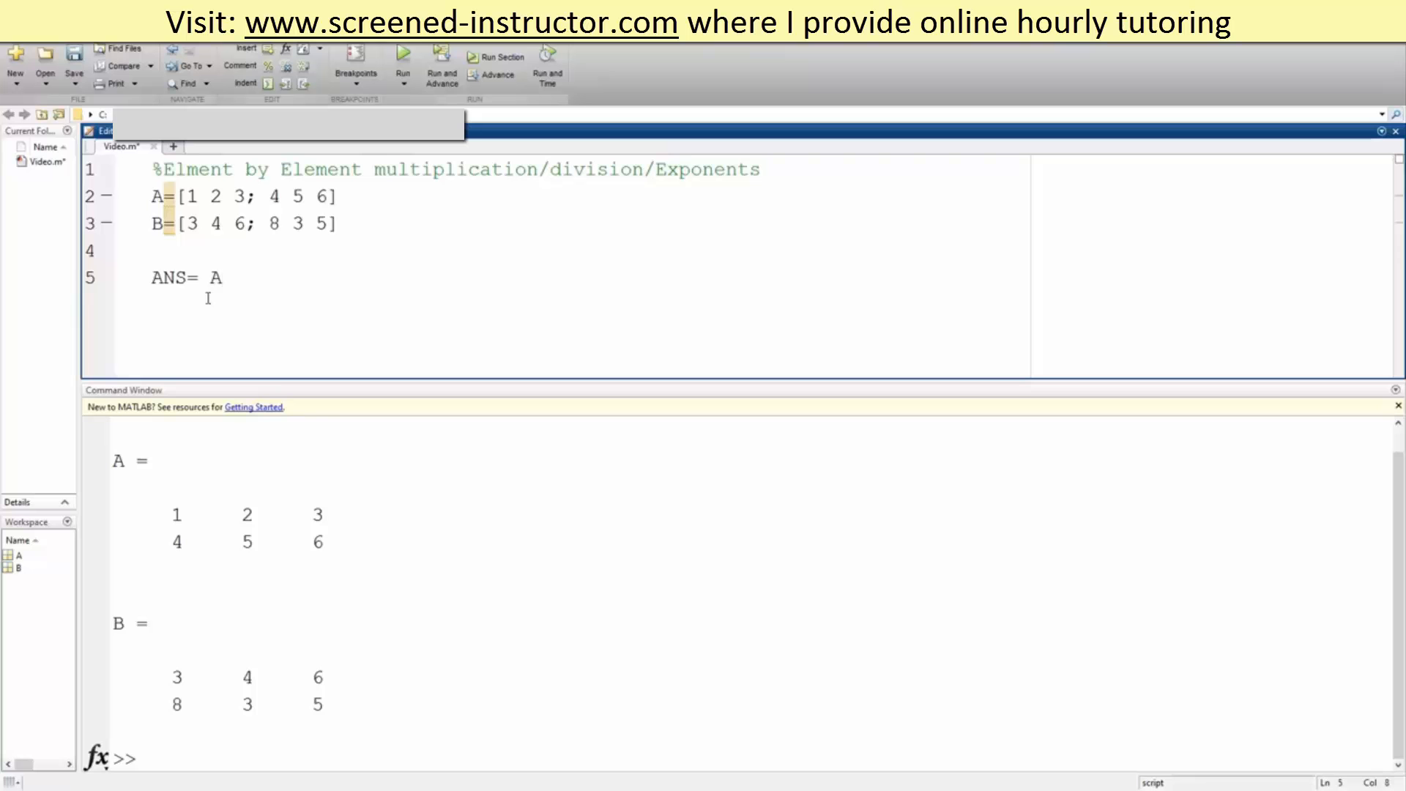
type(".*")
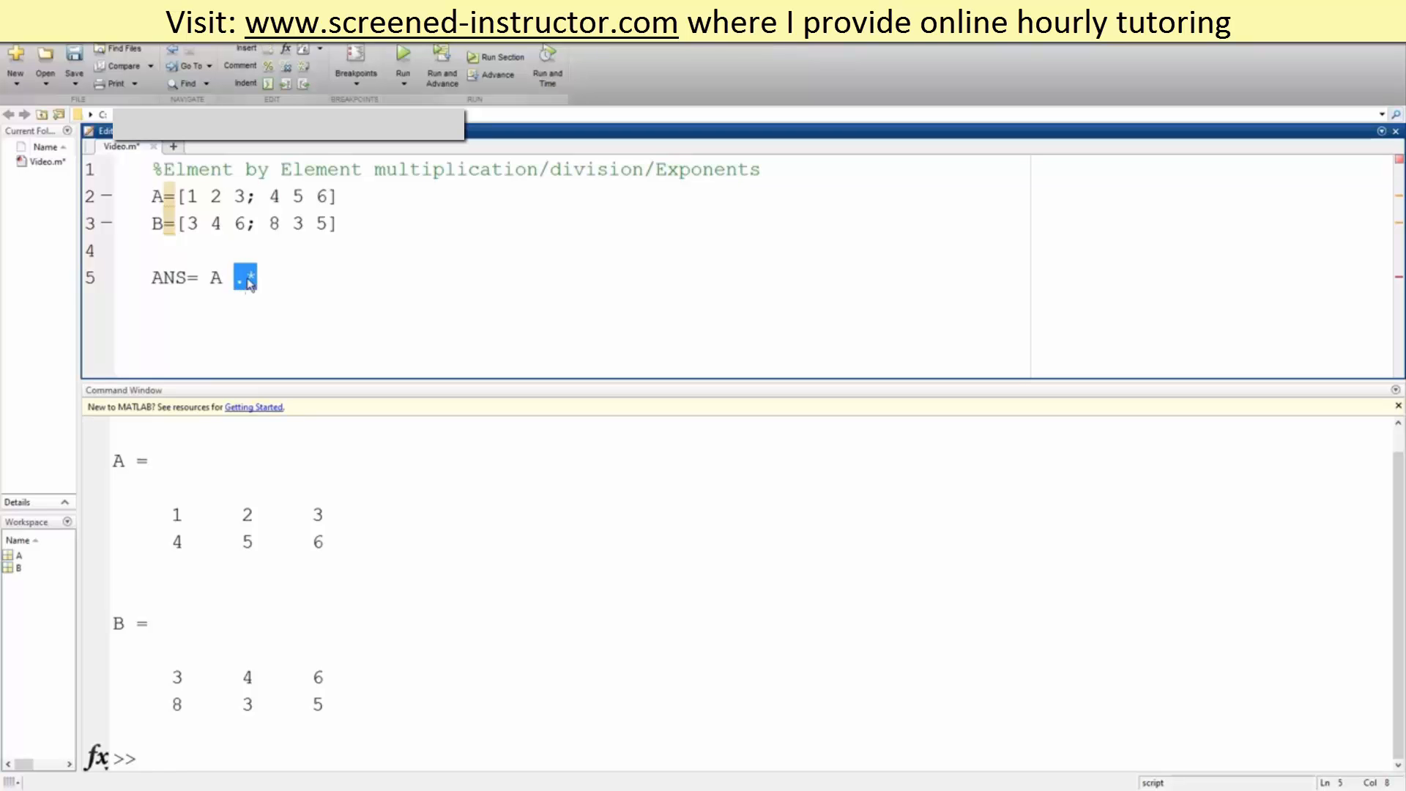
mouse_move(318, 283)
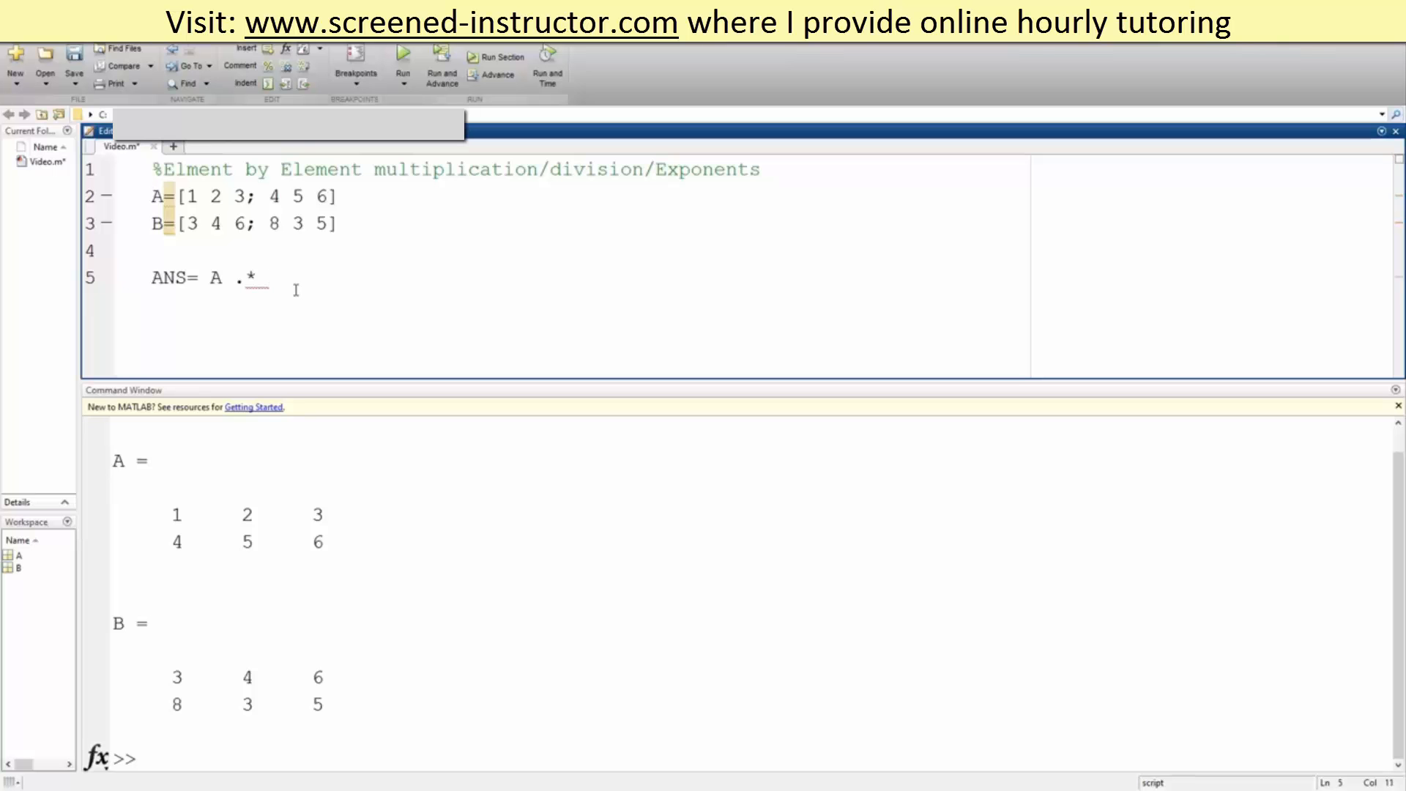
type("B")
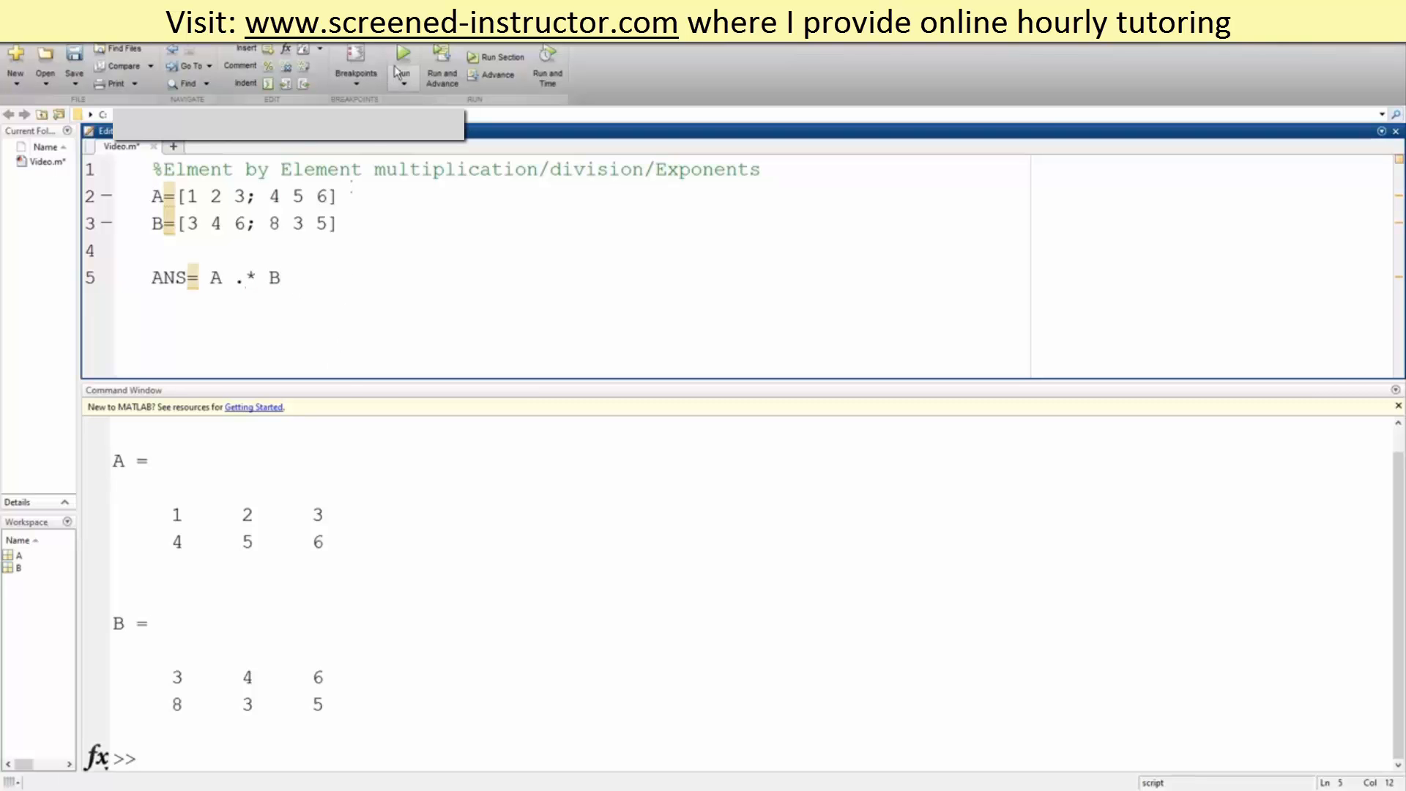
left_click(402, 54)
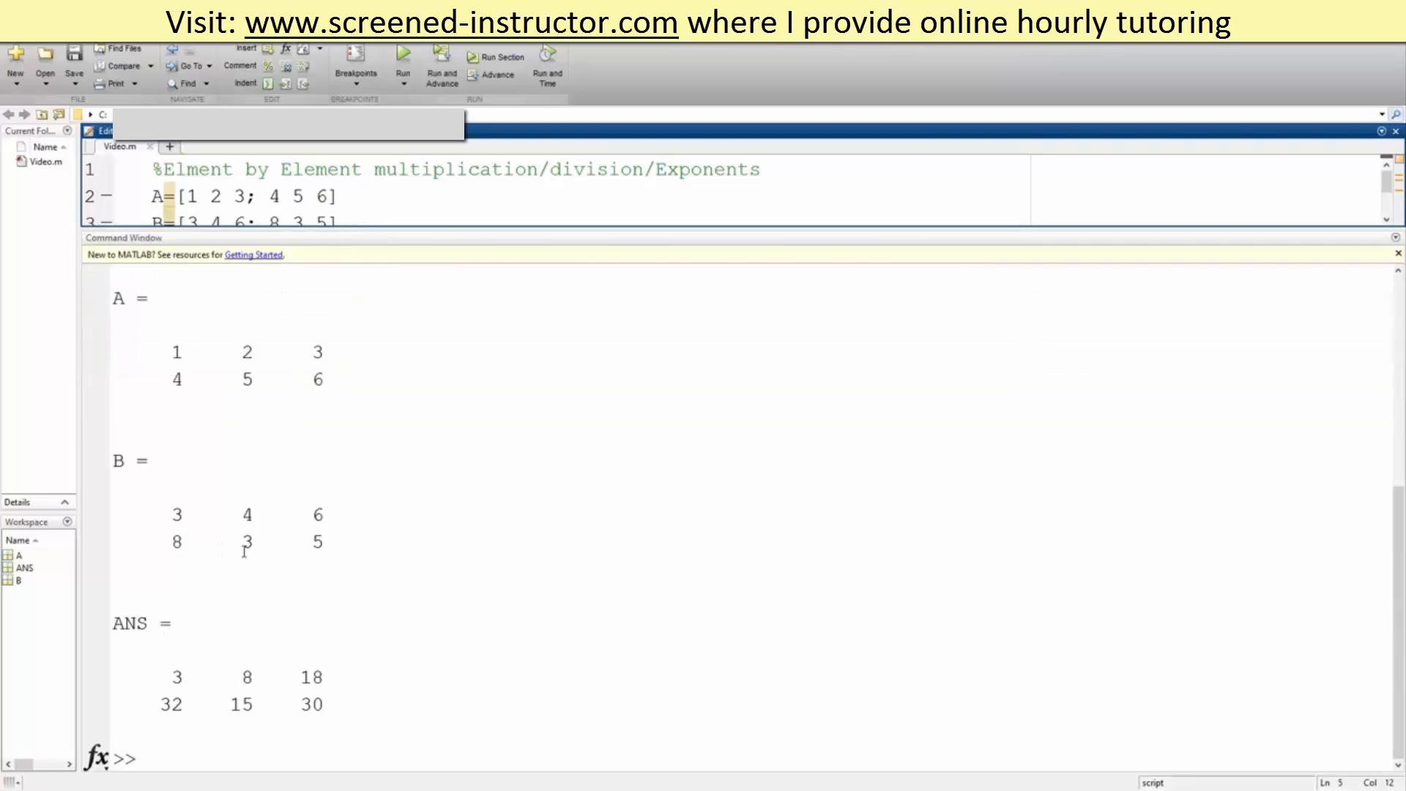
mouse_move(368, 420)
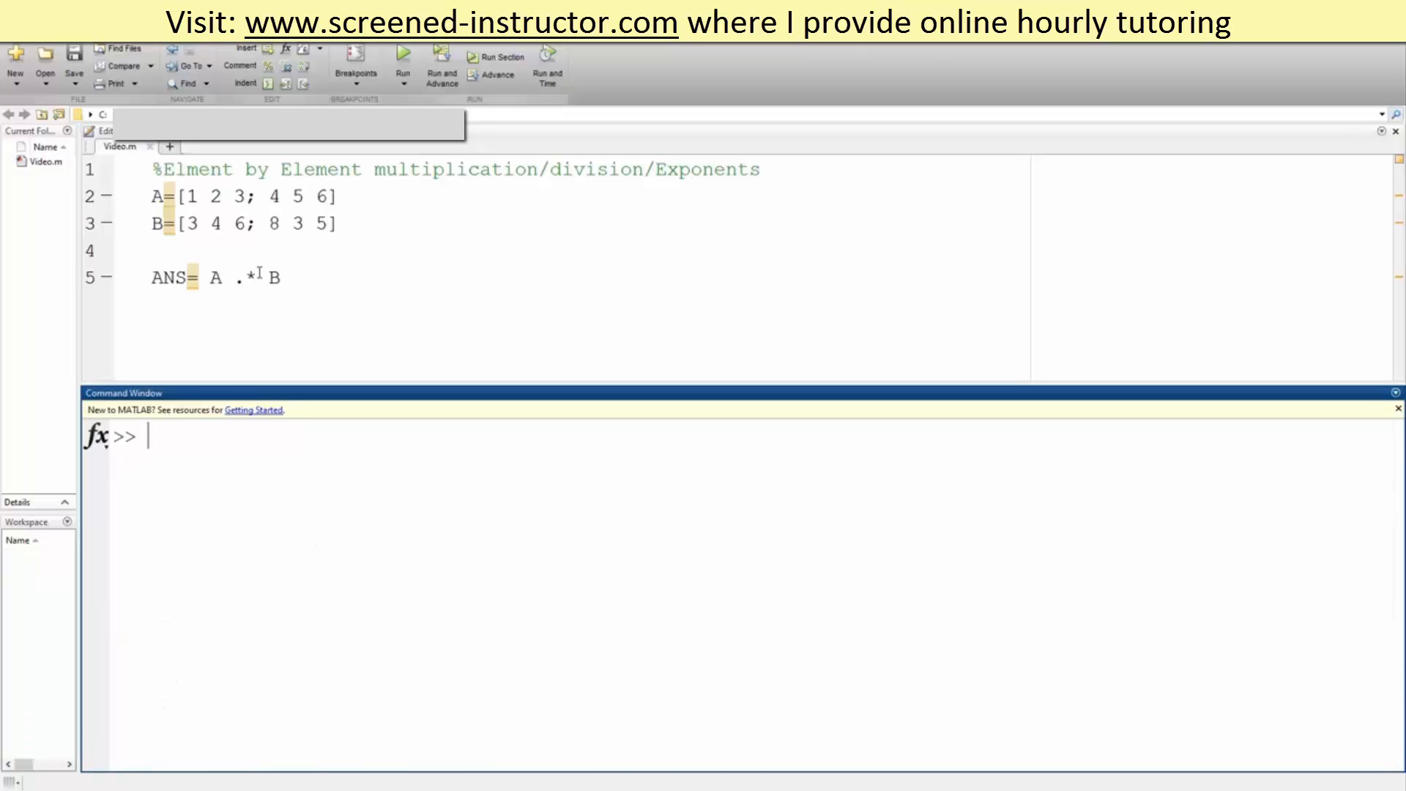
Change line 5 to ANS= A ./ B, run to show the quotients, then begin editing it to A .^ B.
key("Backspace")
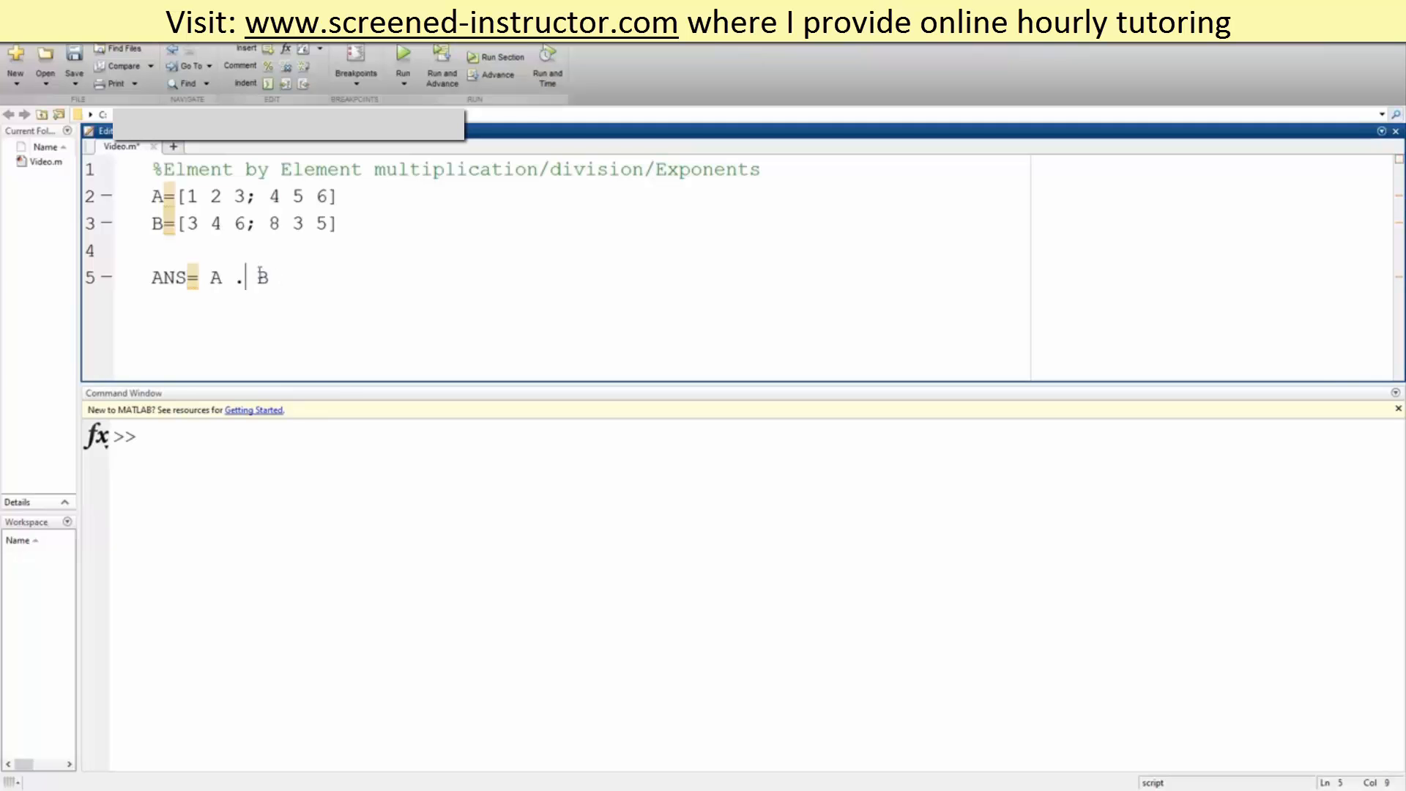
type("/")
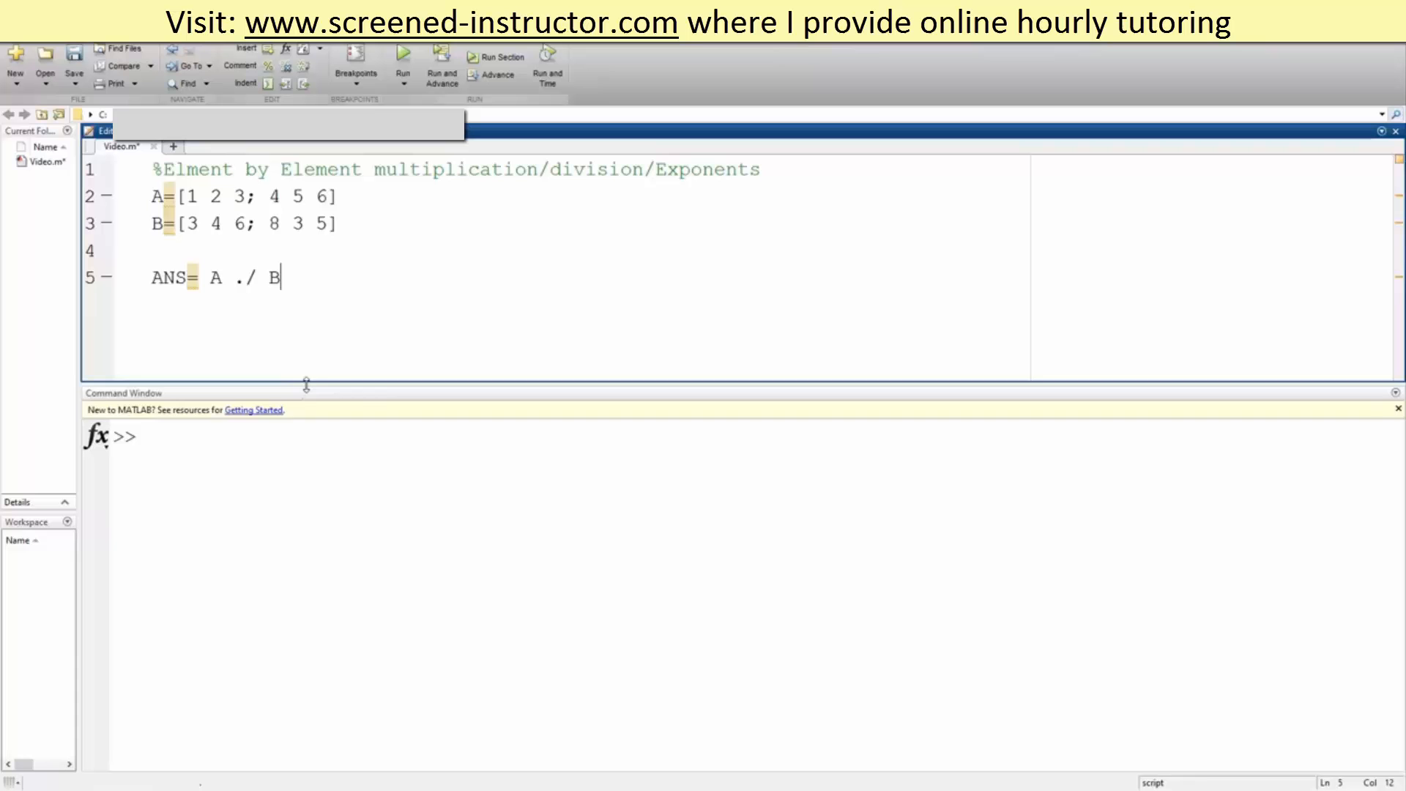
left_click(403, 55)
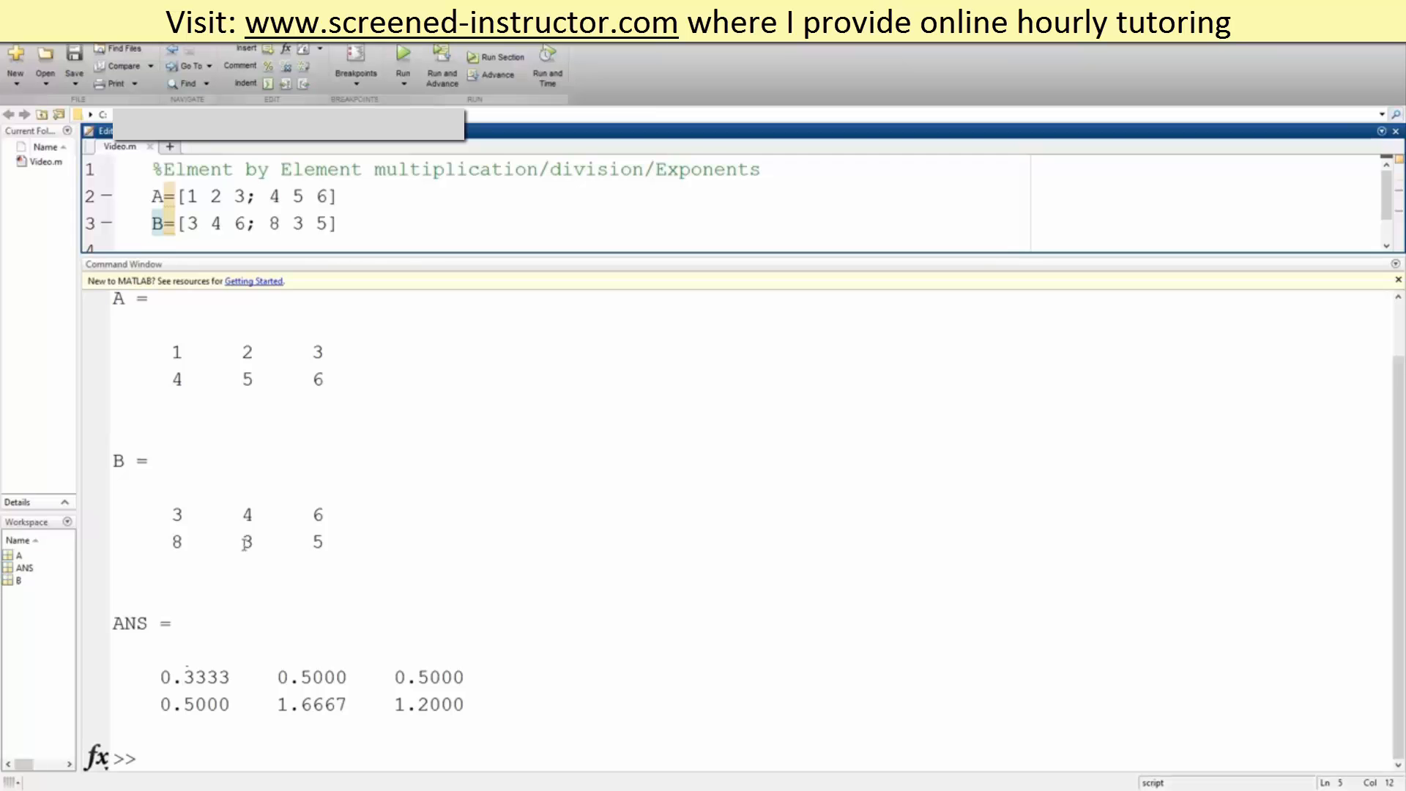
mouse_move(325, 586)
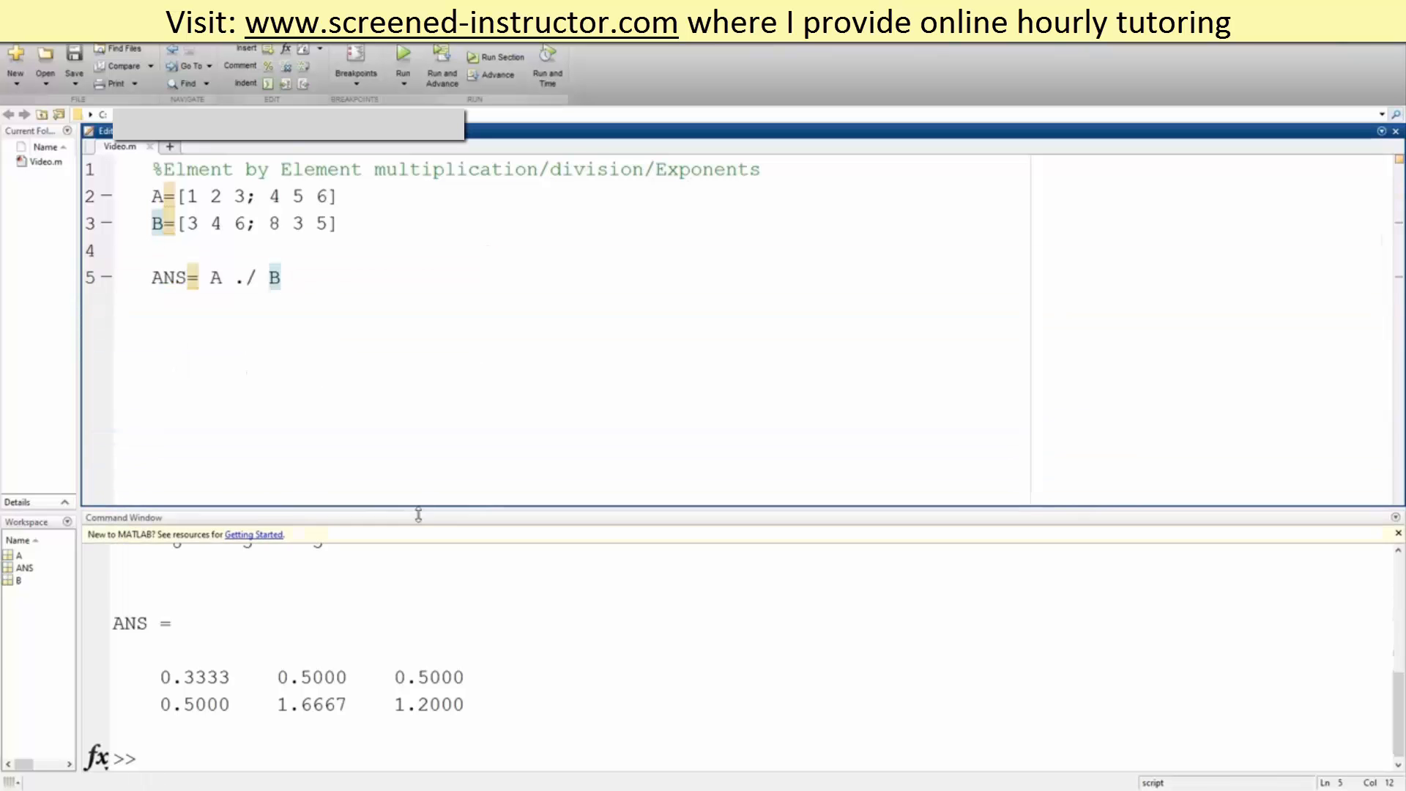
type("I")
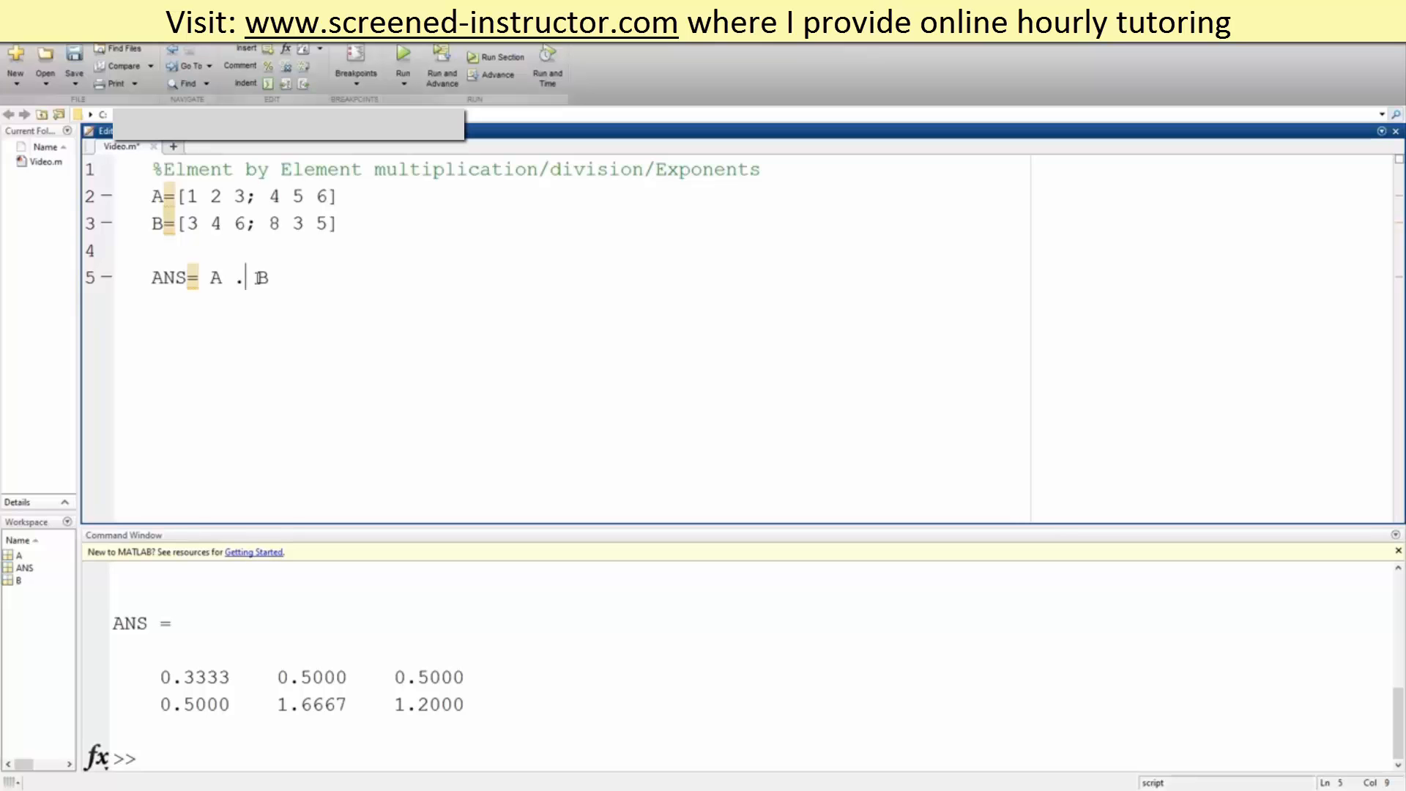
type("^")
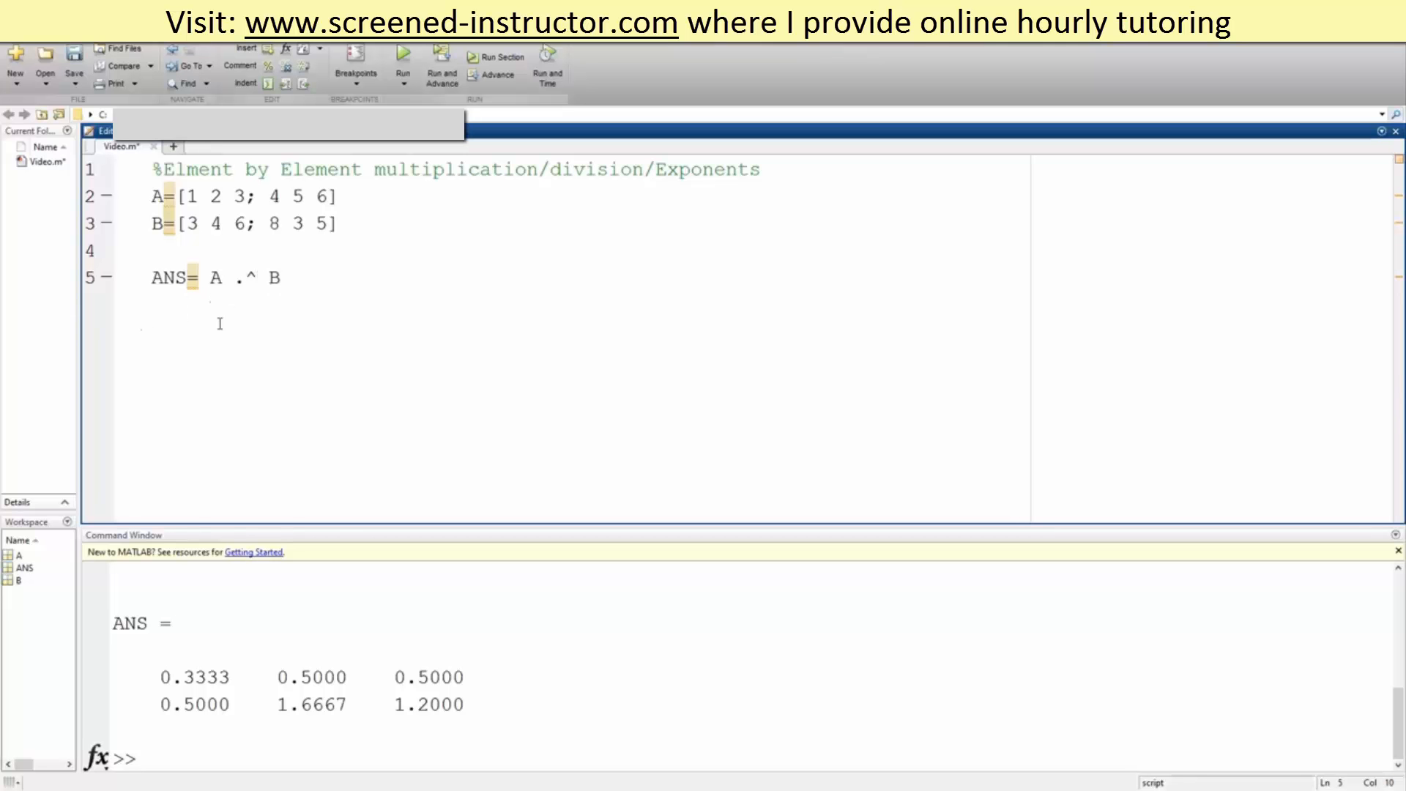
left_click(402, 56)
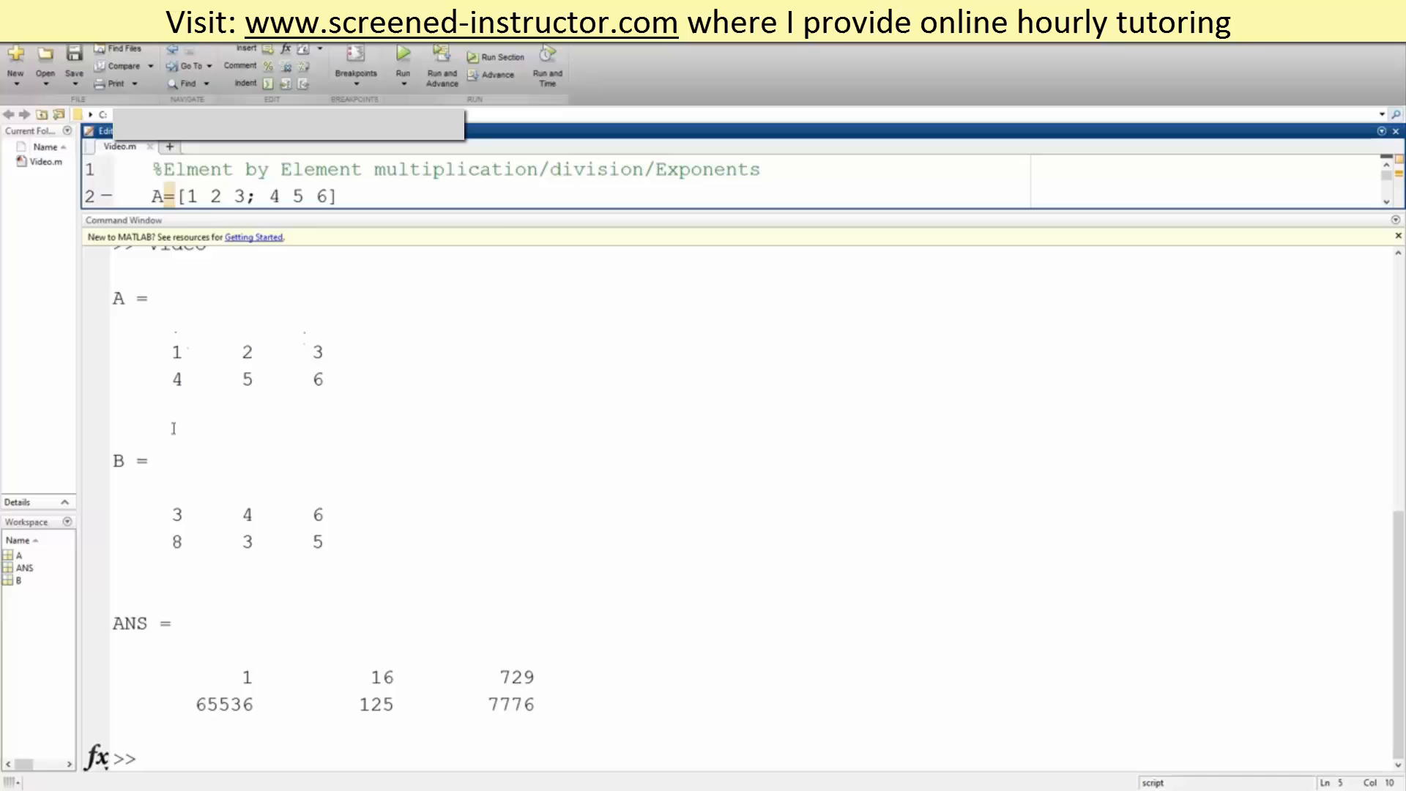
mouse_move(255, 545)
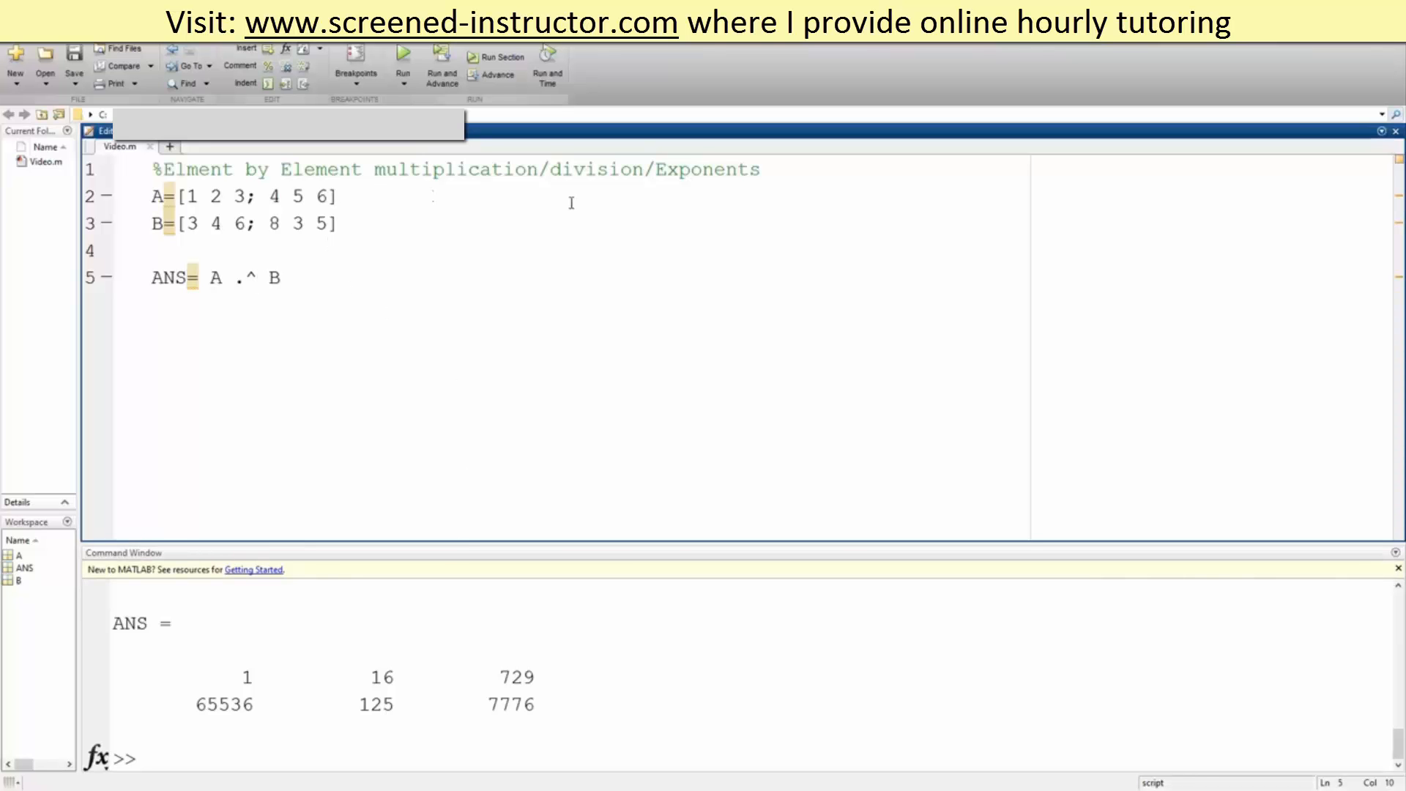
mouse_move(626, 228)
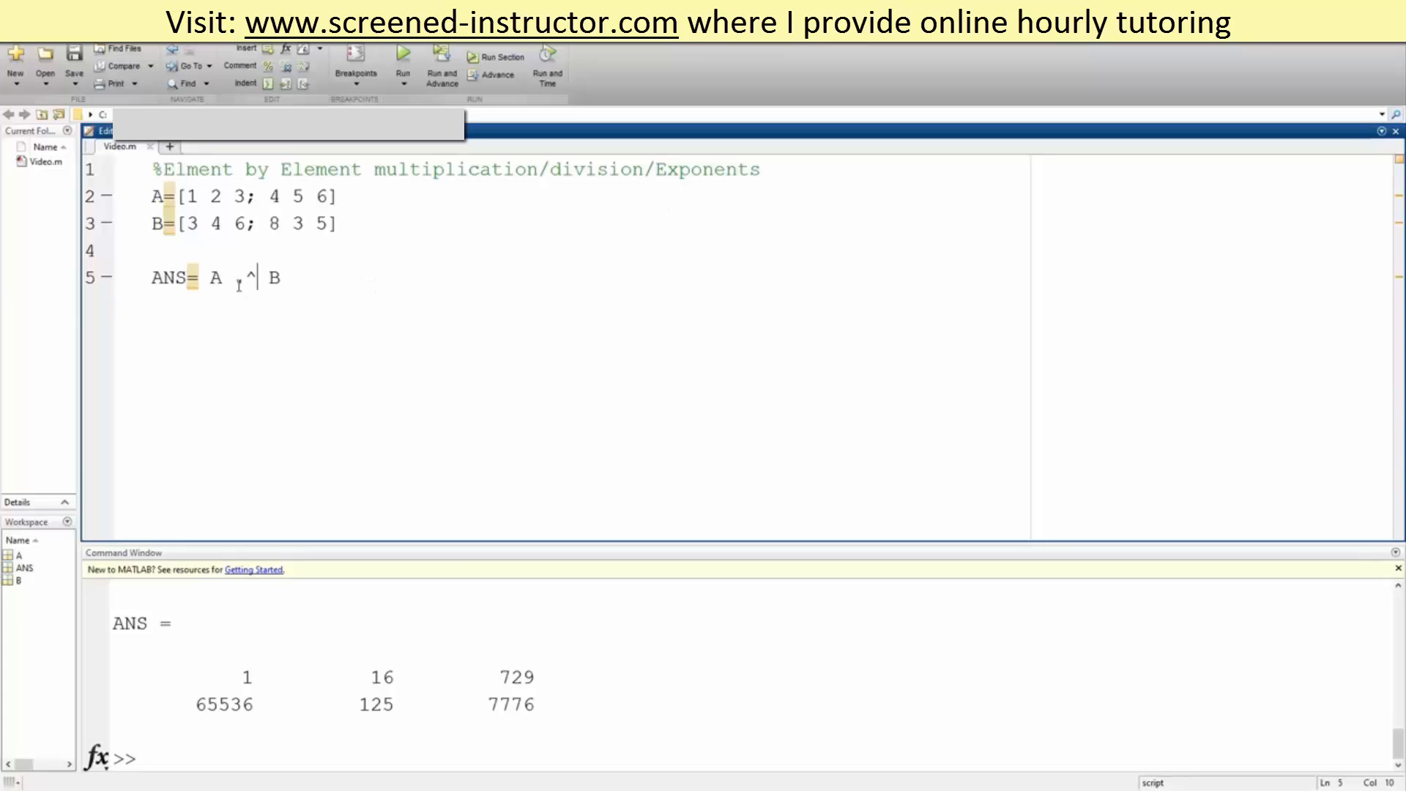
type(".")
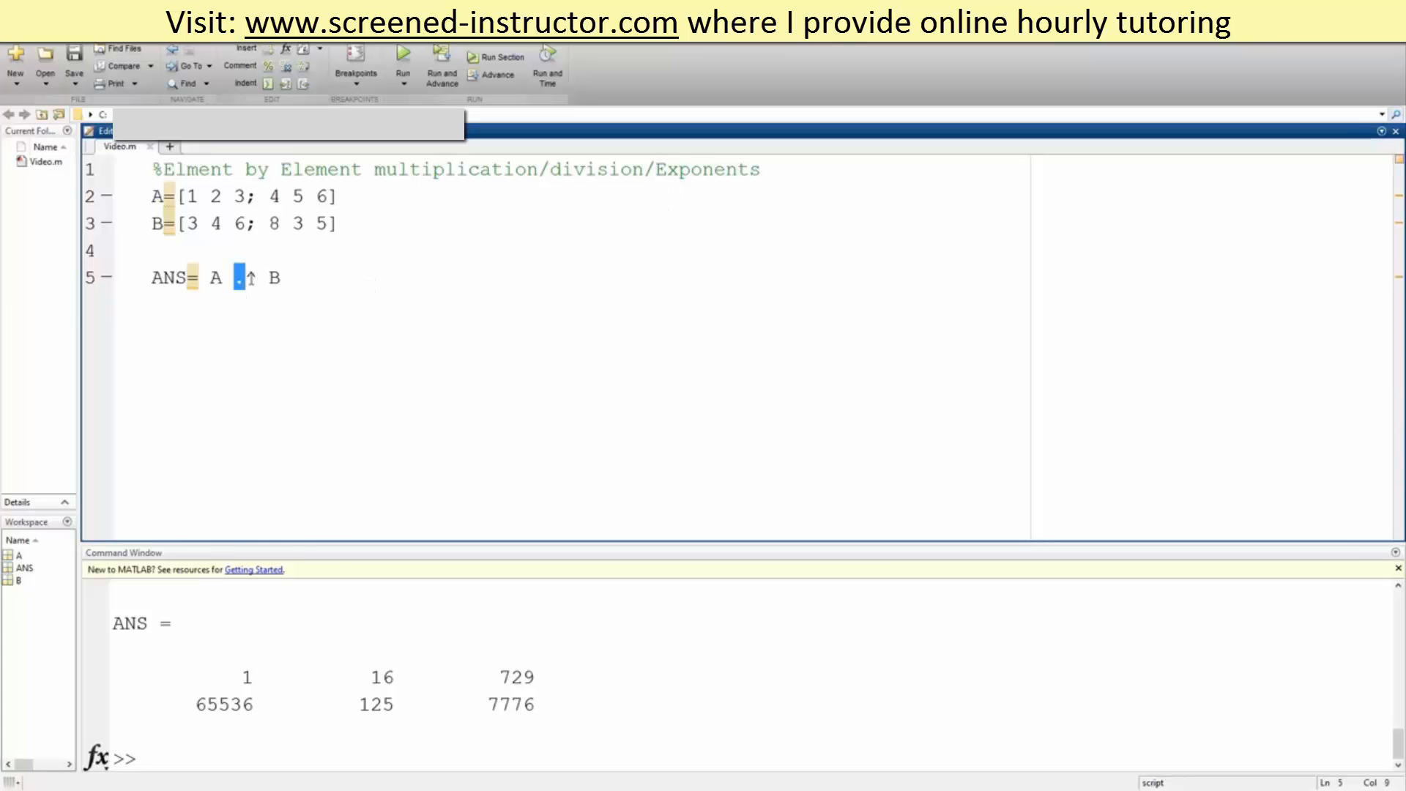